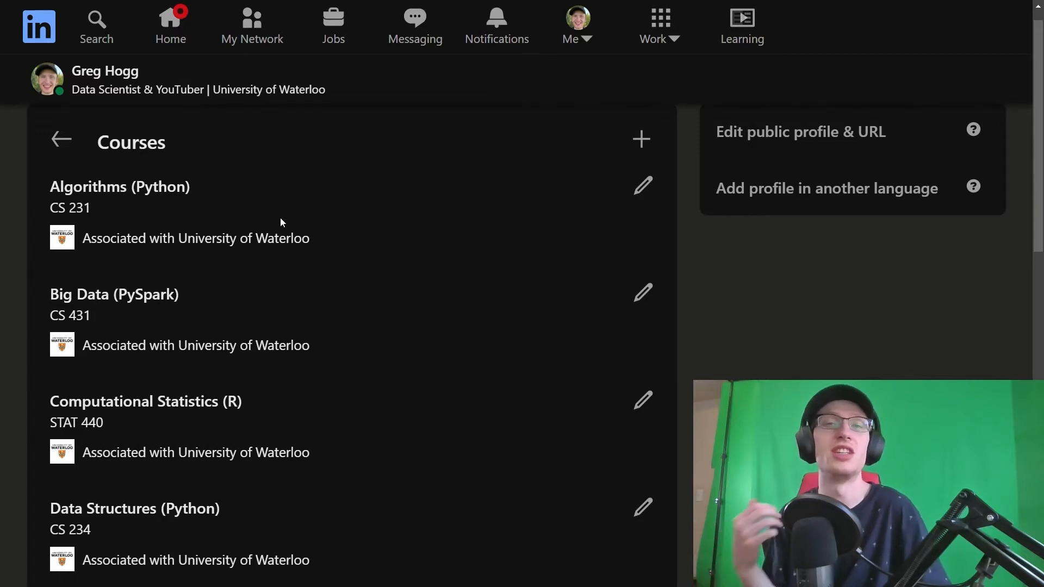
{"action": "scroll", "scroll_direction": "down", "scroll_amount": 3}
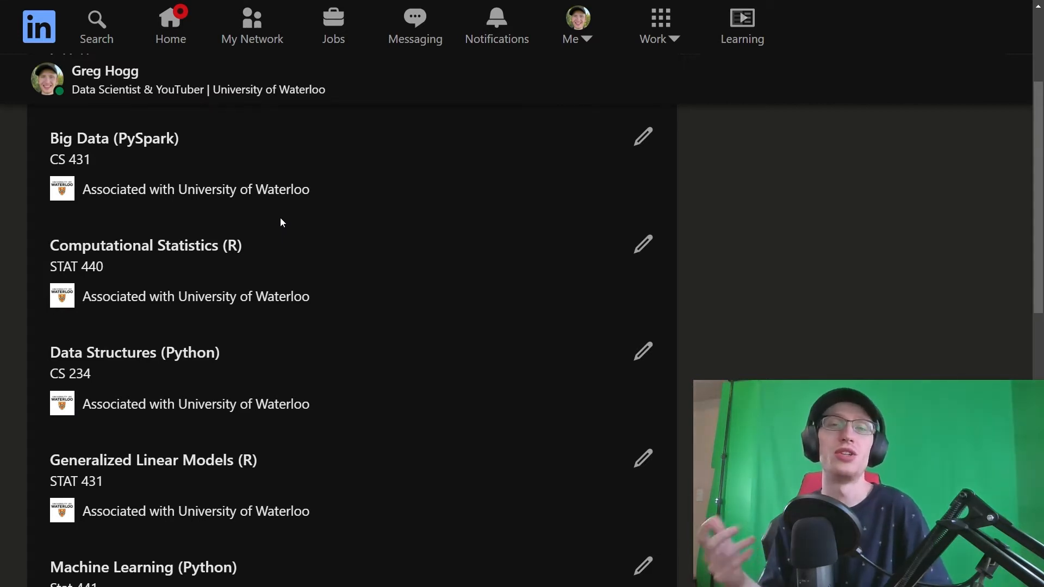
{"action": "scroll", "scroll_direction": "down", "scroll_amount": 3}
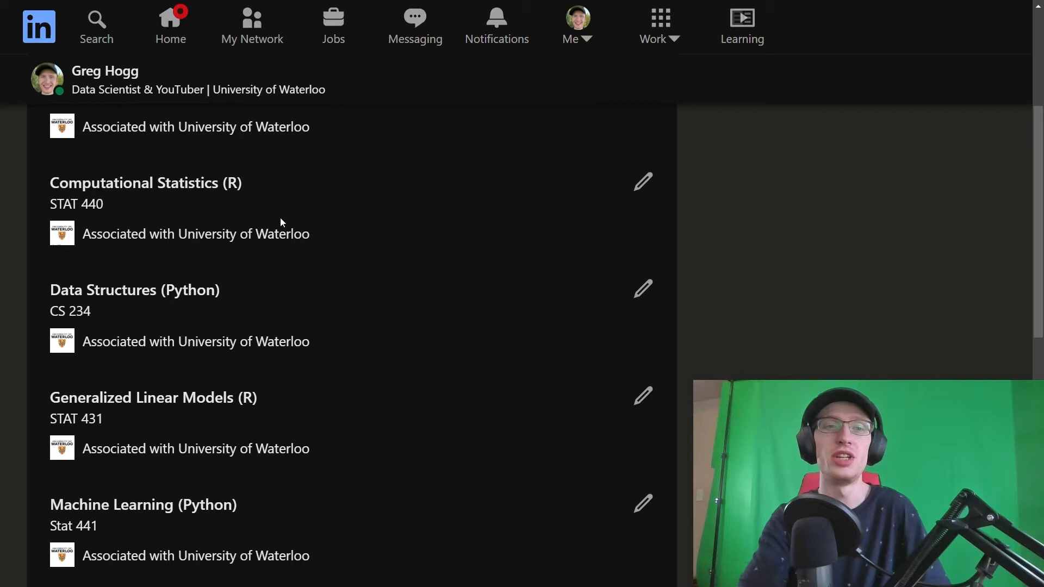
{"action": "scroll", "scroll_direction": "down", "scroll_amount": 3}
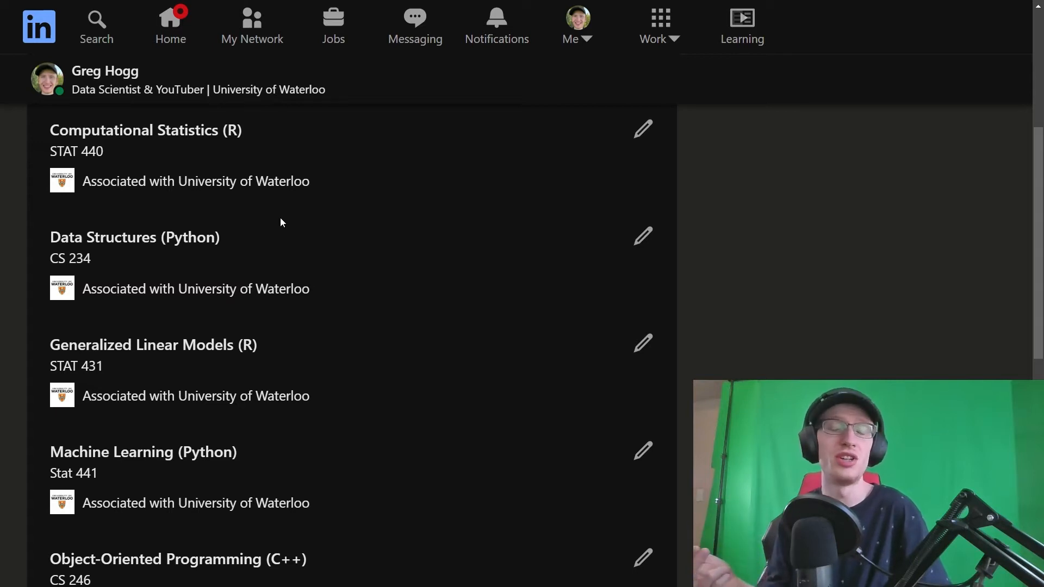
{"action": "scroll", "scroll_direction": "down", "scroll_amount": 3}
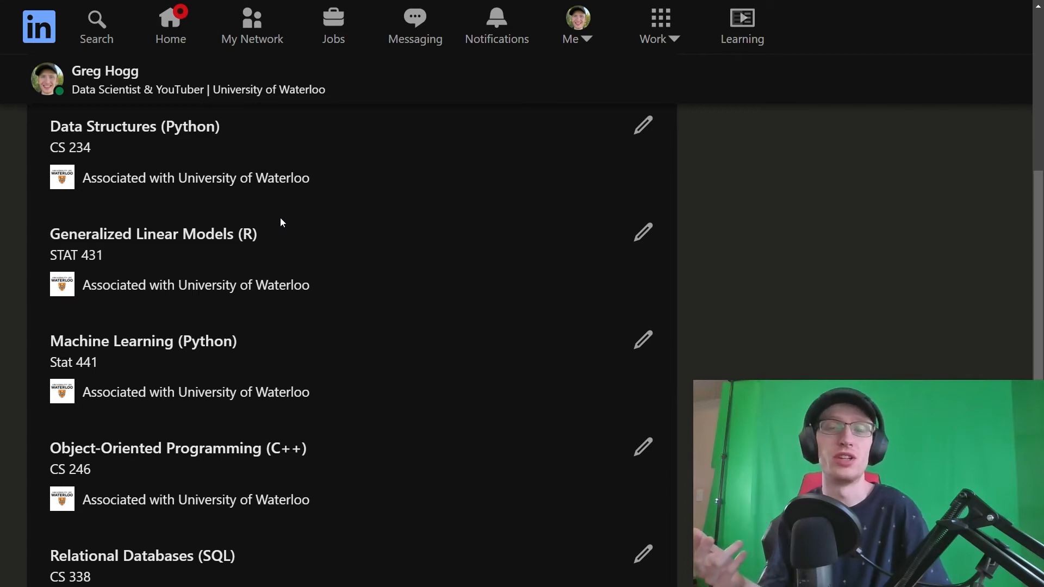
{"action": "scroll", "scroll_direction": "down", "scroll_amount": 3}
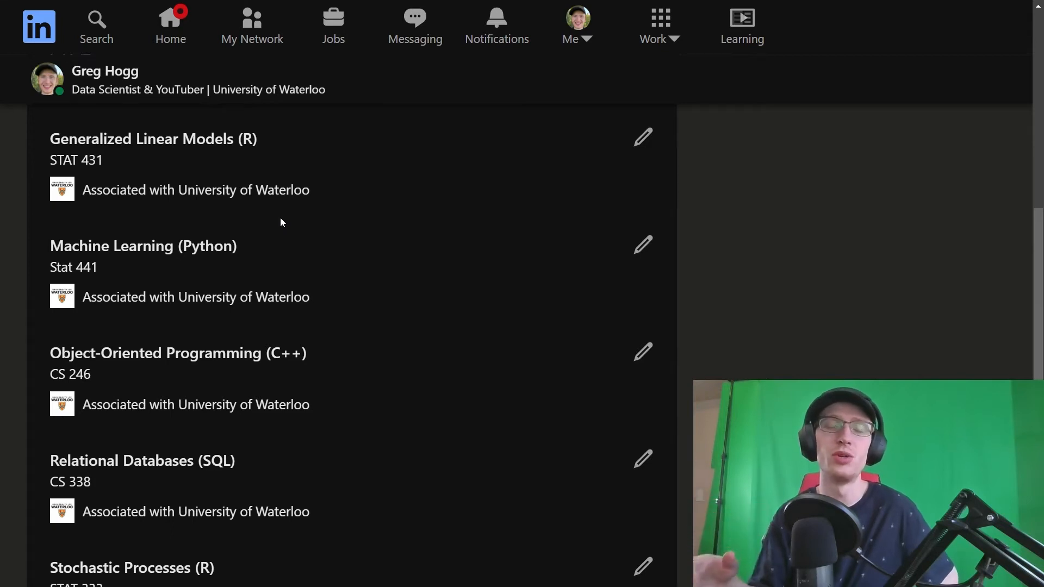
{"action": "scroll", "scroll_direction": "down", "scroll_amount": 3}
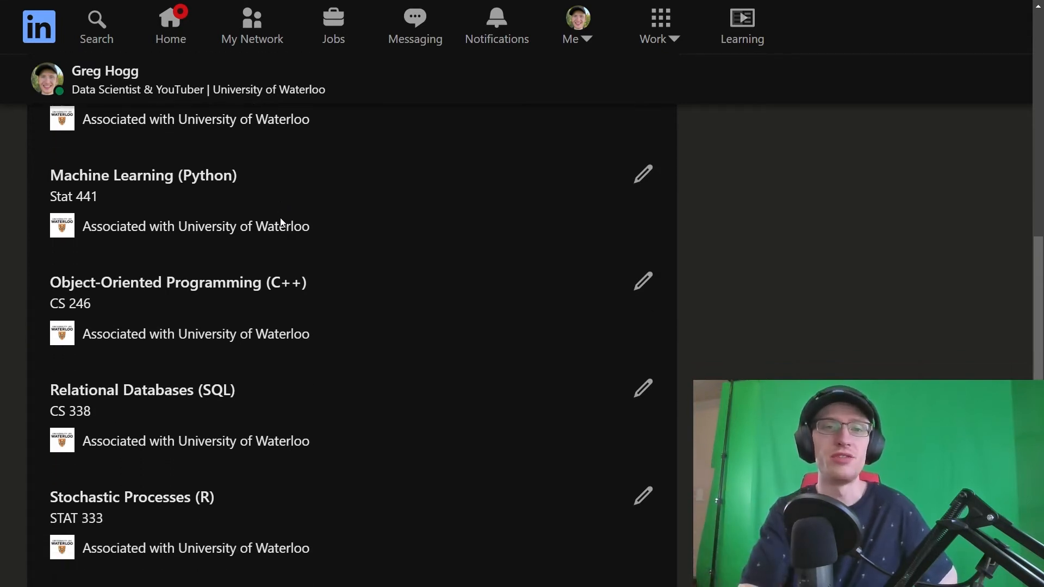
{"action": "scroll", "scroll_direction": "down", "scroll_amount": 3}
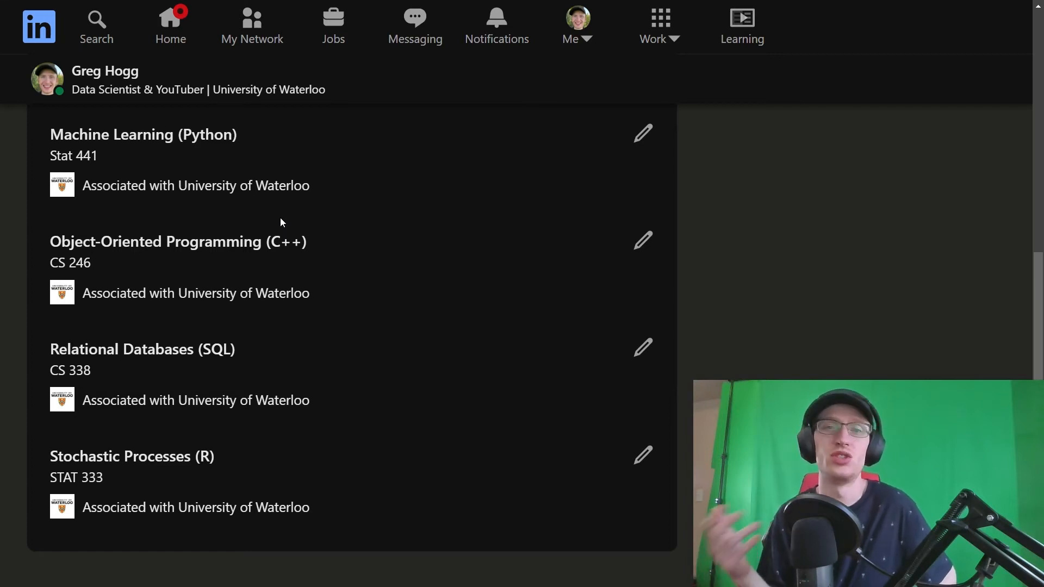
{"action": "scroll", "scroll_direction": "down", "scroll_amount": 3}
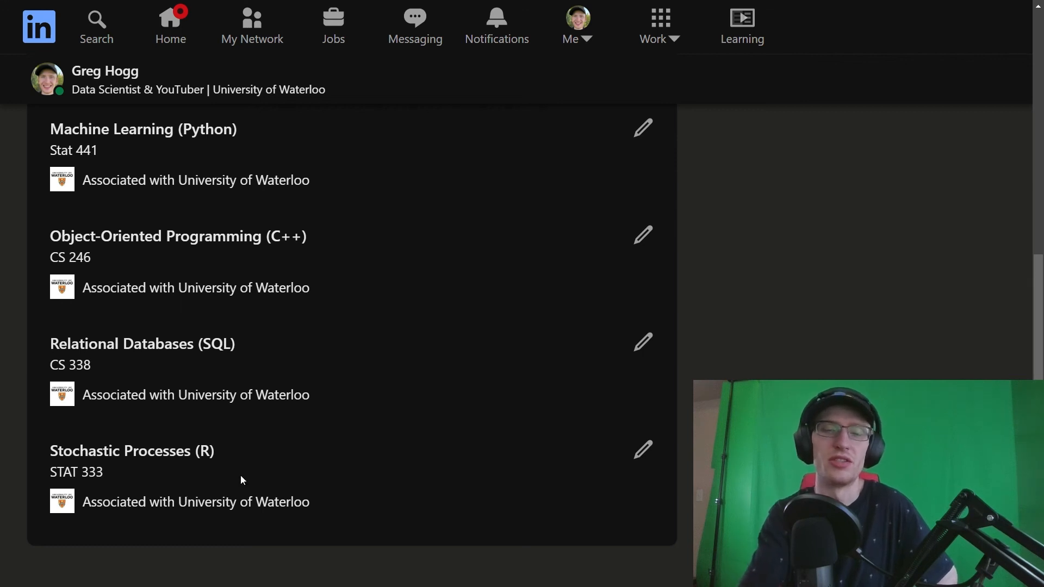
{"action": "mouse_move", "coordinate": [285, 483]}
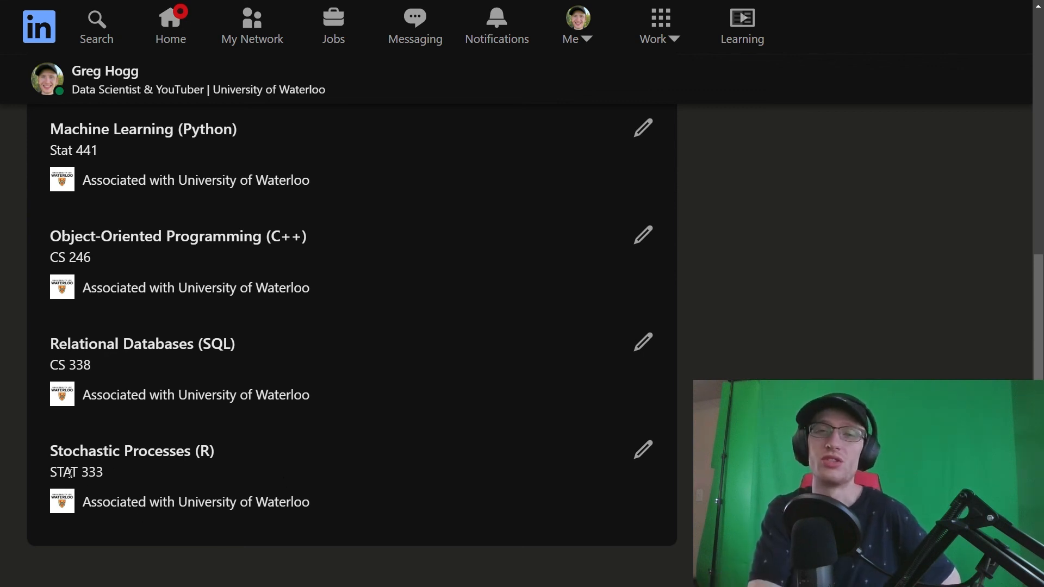
{"action": "mouse_move", "coordinate": [38, 470]}
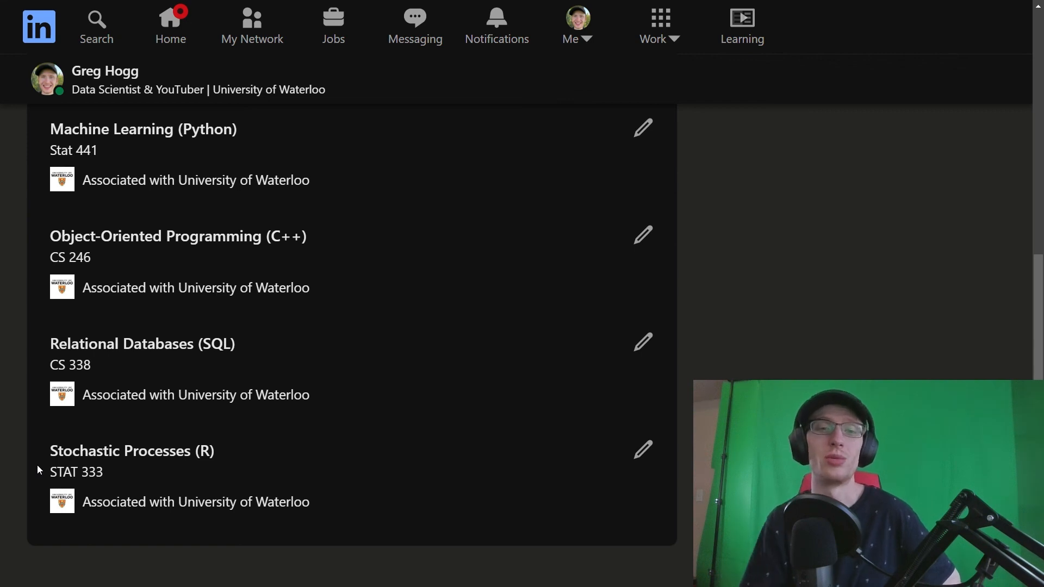